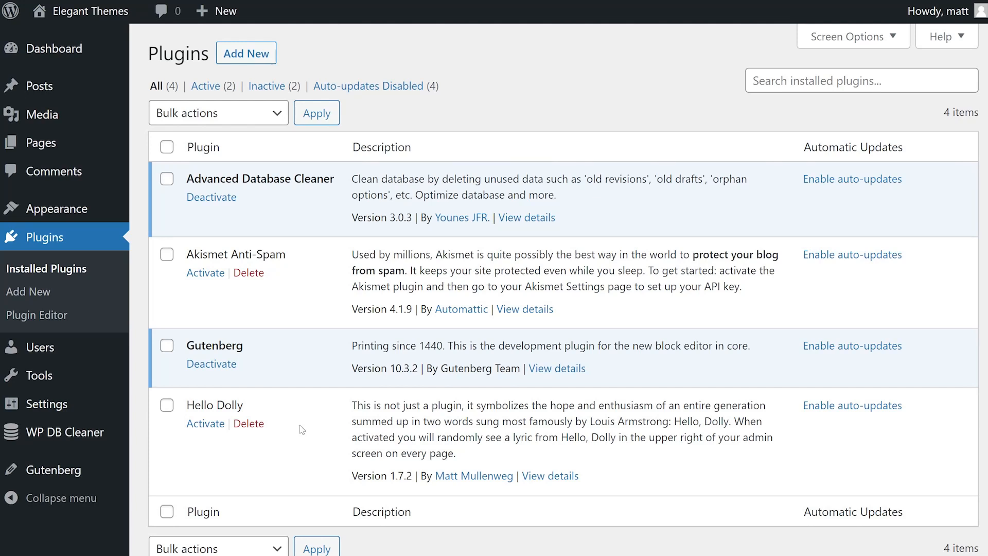
mouse_move(211, 363)
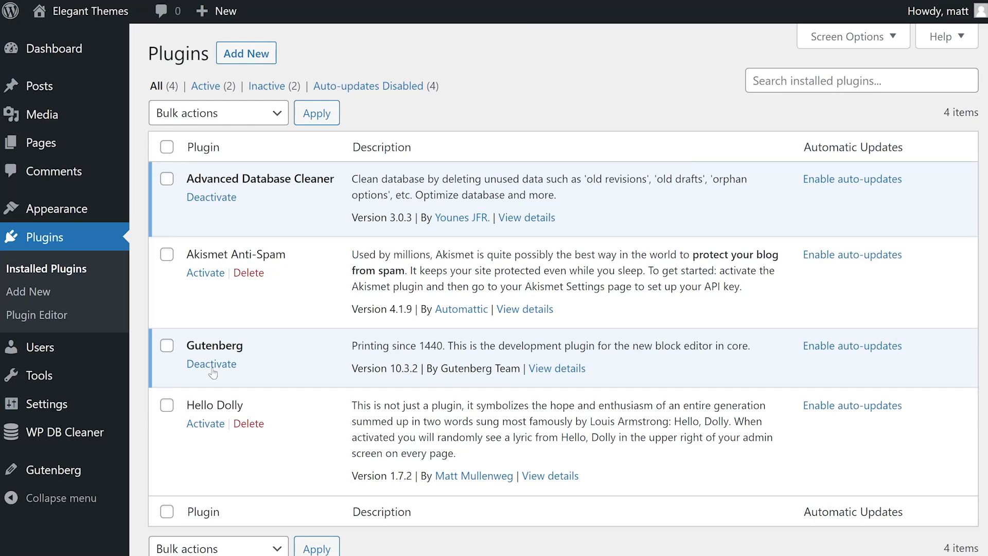
- Deactivate Gutenberg, then delete it and confirm the deletion
left_click(211, 363)
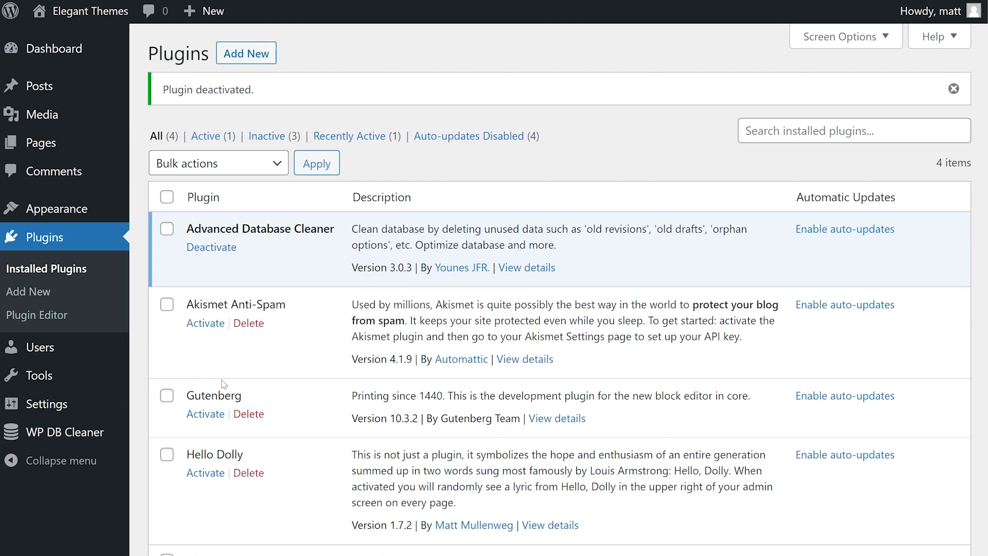
left_click(248, 414)
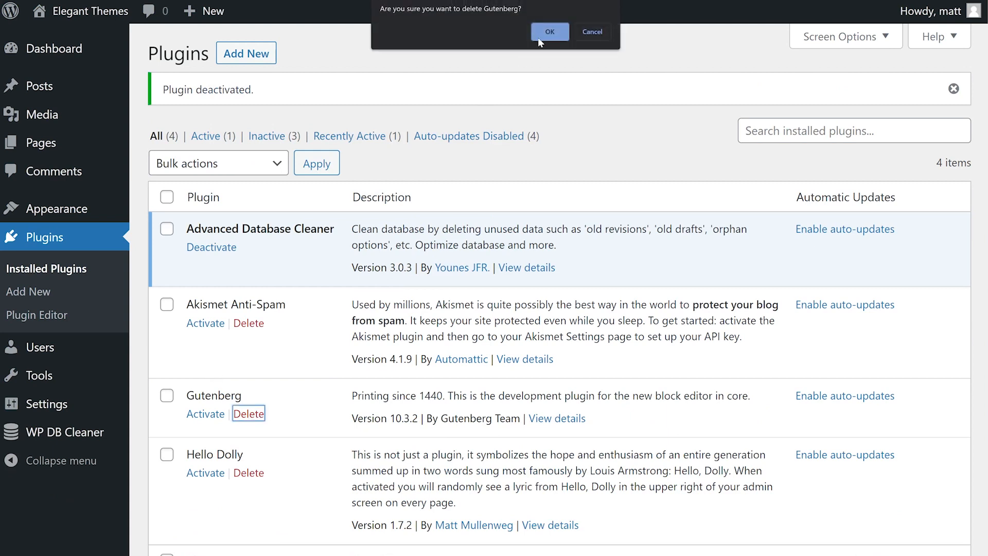
left_click(549, 32)
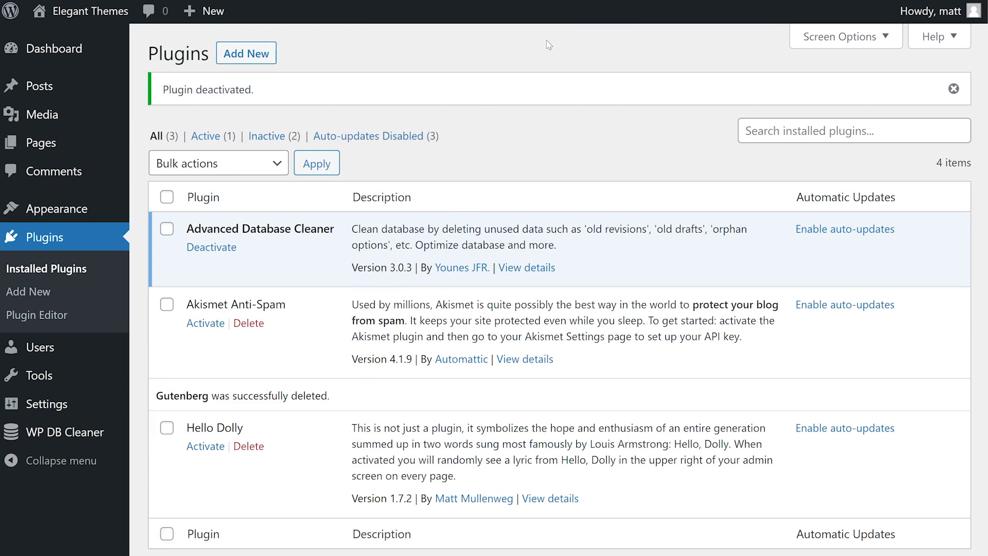
mouse_move(541, 45)
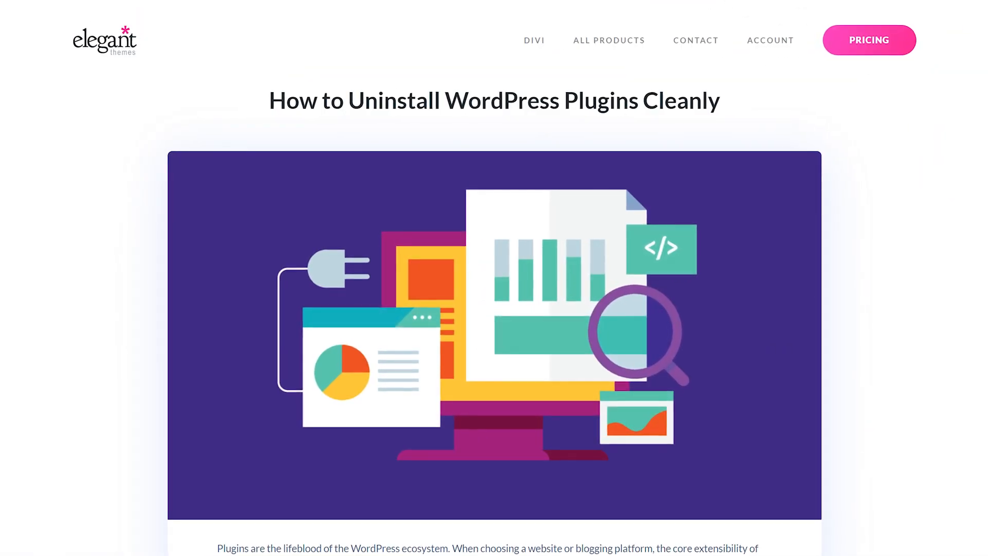
scroll("down", 3)
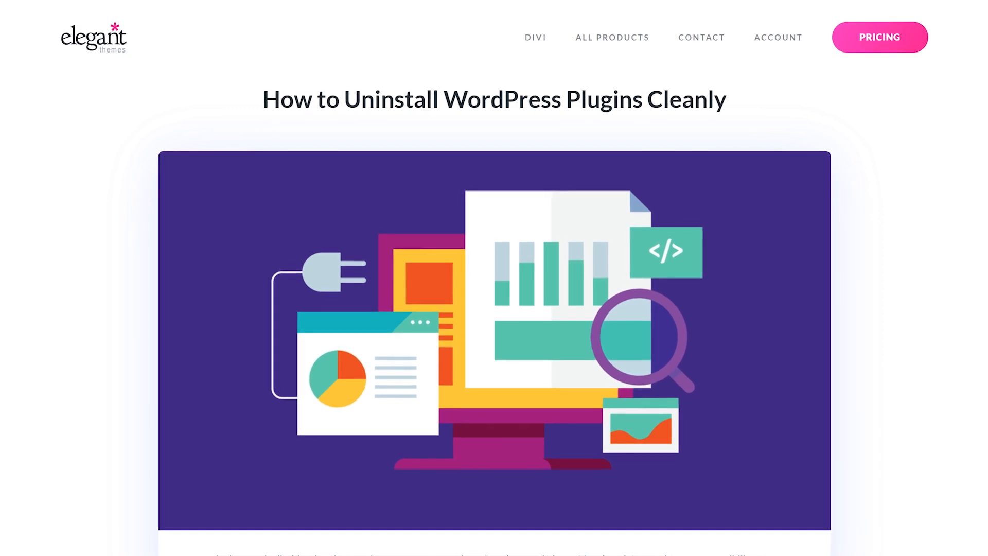
scroll("up", 3)
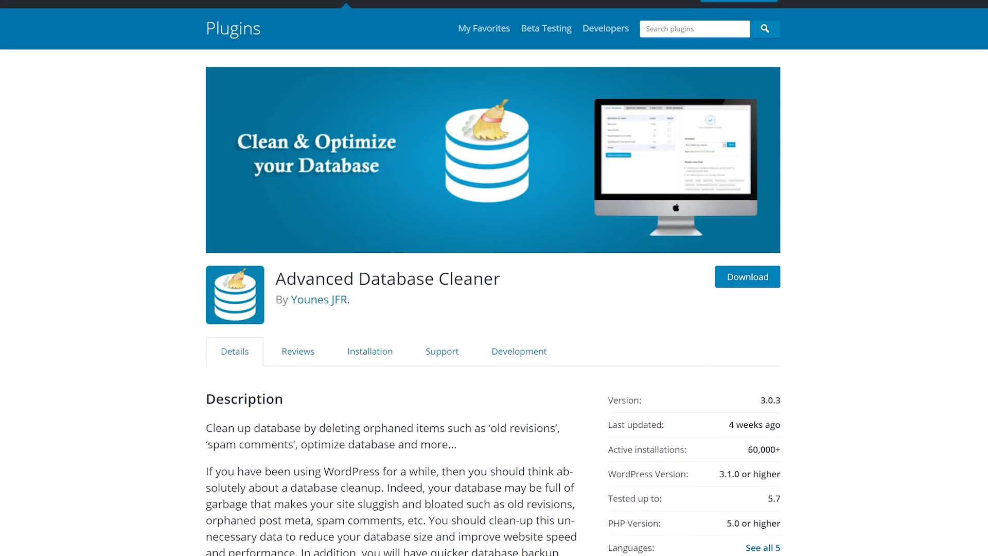
scroll("up", 3)
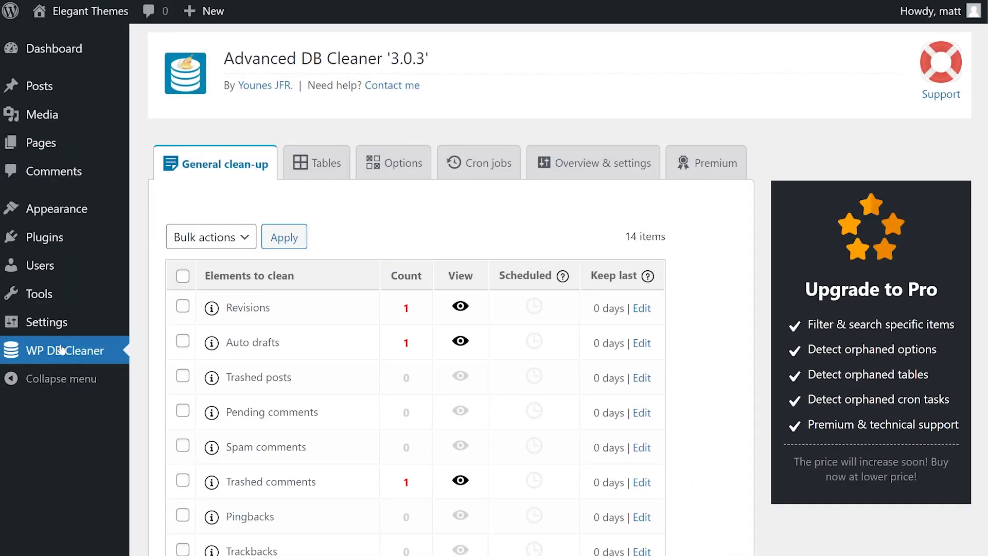
scroll("down", 3)
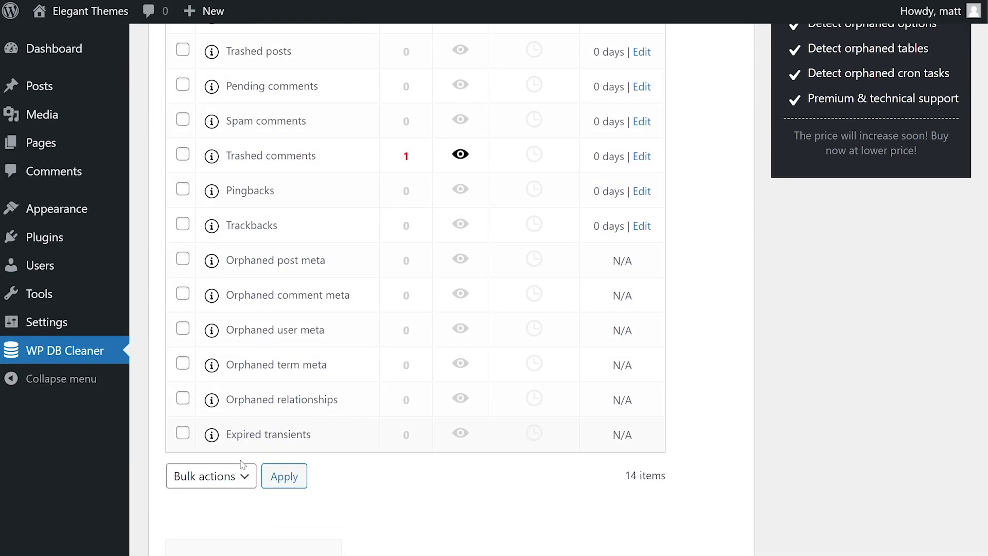
scroll("up", 3)
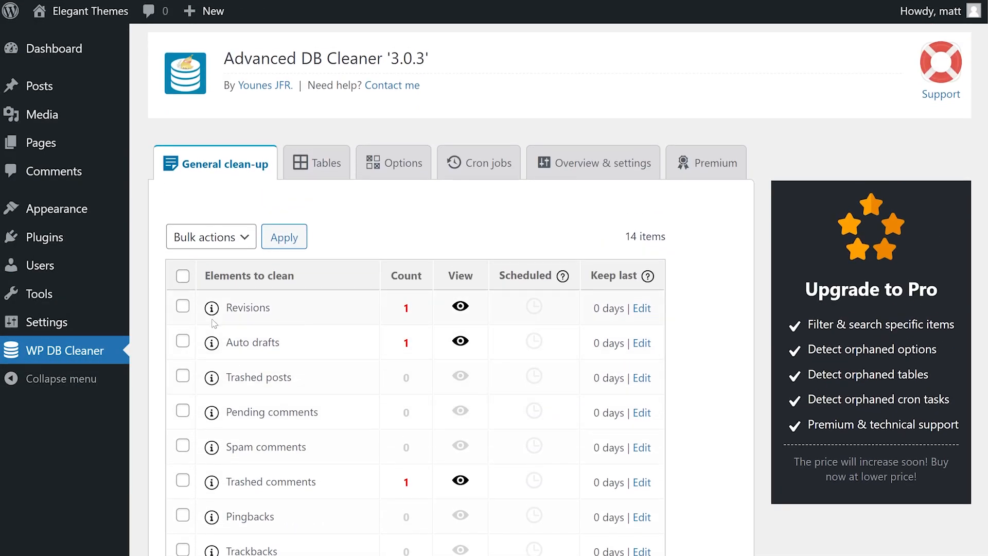
mouse_move(285, 341)
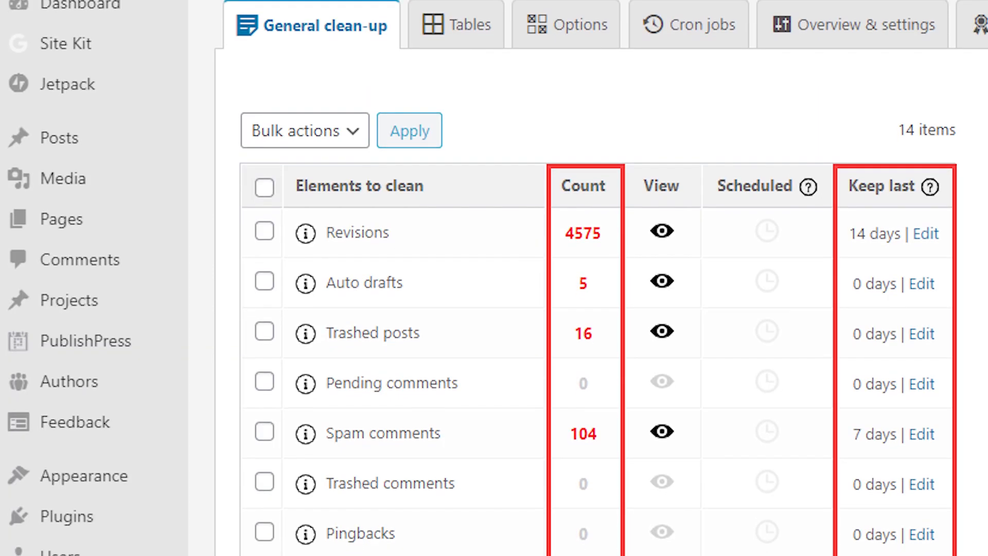
scroll("down", 3)
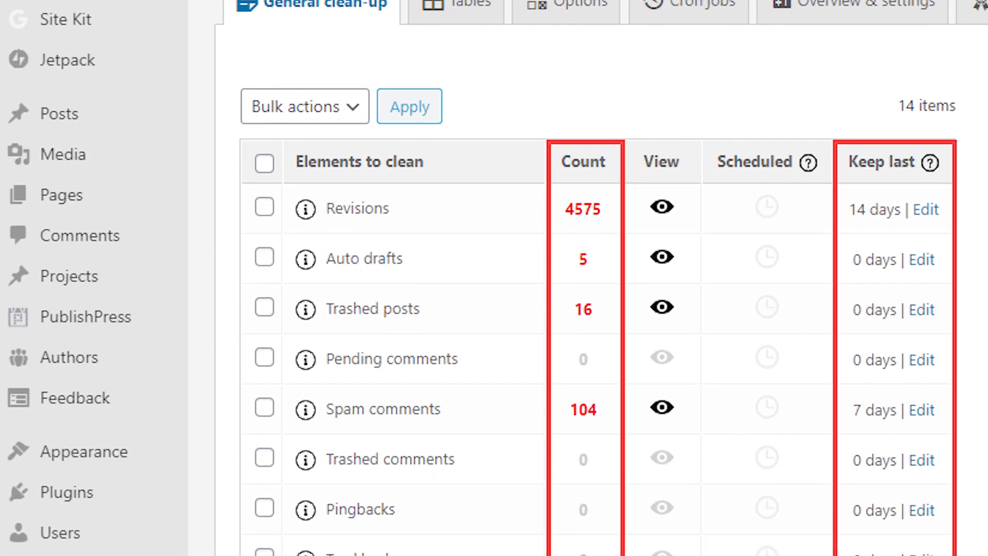
scroll("down", 3)
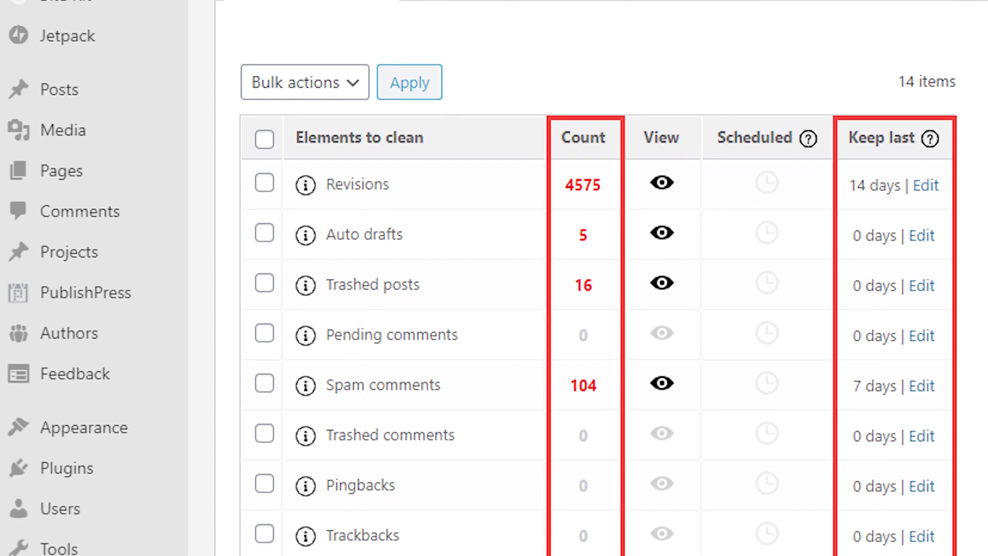
scroll("down", 3)
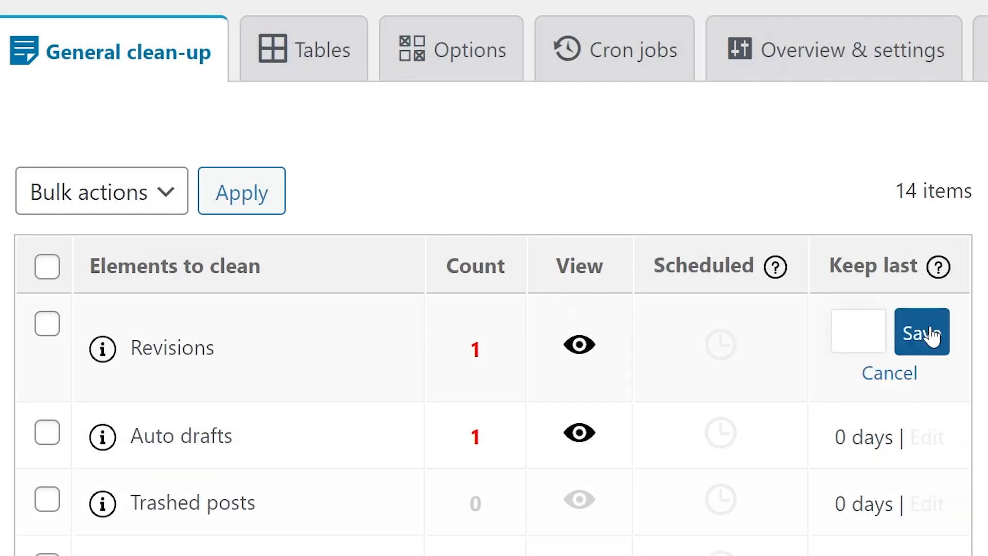
- Save the Revisions keep-last setting as 14 days
type("14")
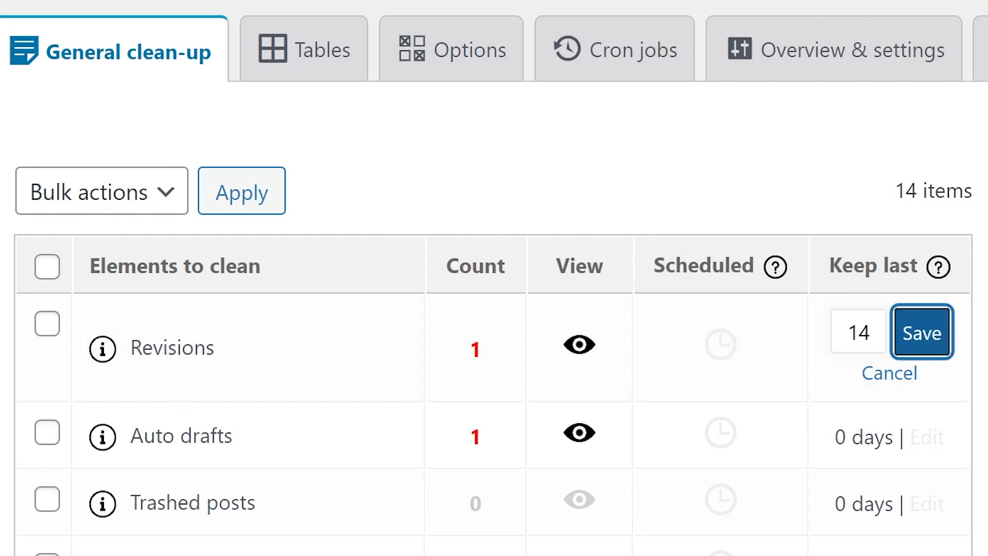
left_click(920, 332)
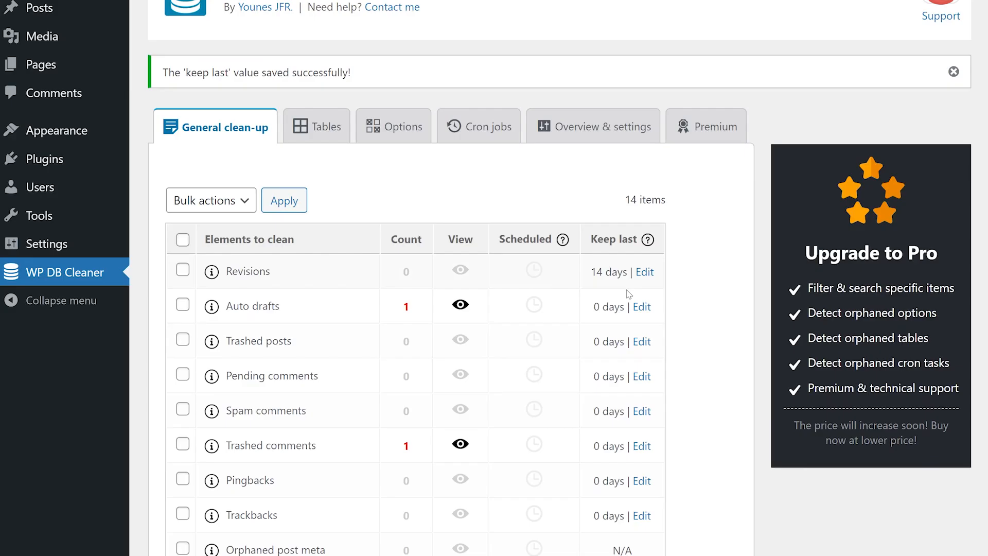
- Clean the marked auto drafts and trashed comments and confirm
left_click(182, 445)
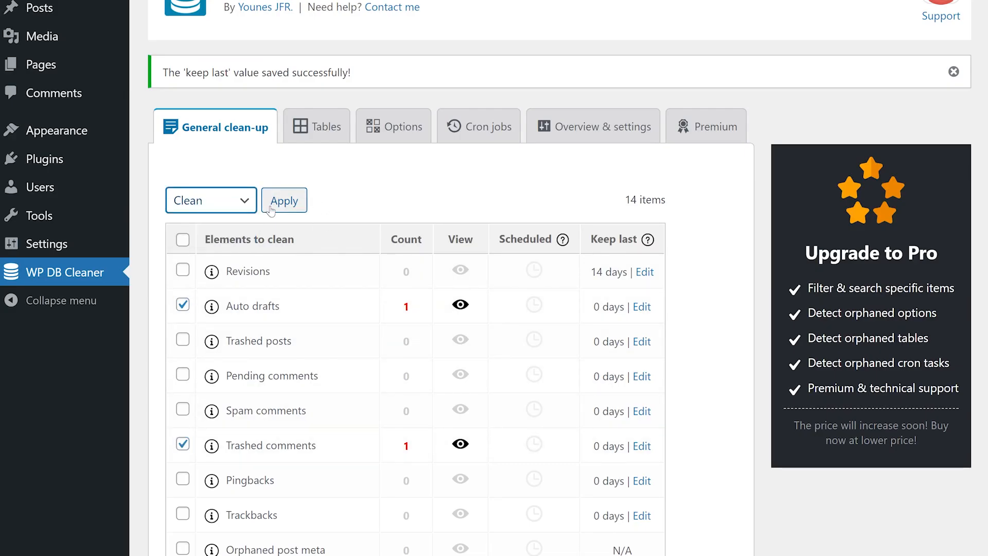
left_click(284, 200)
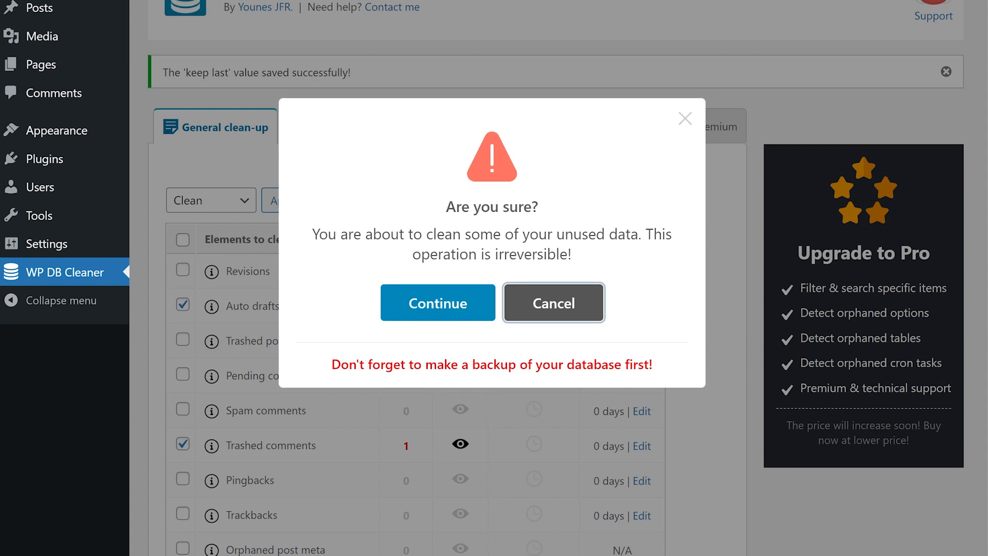
left_click(437, 302)
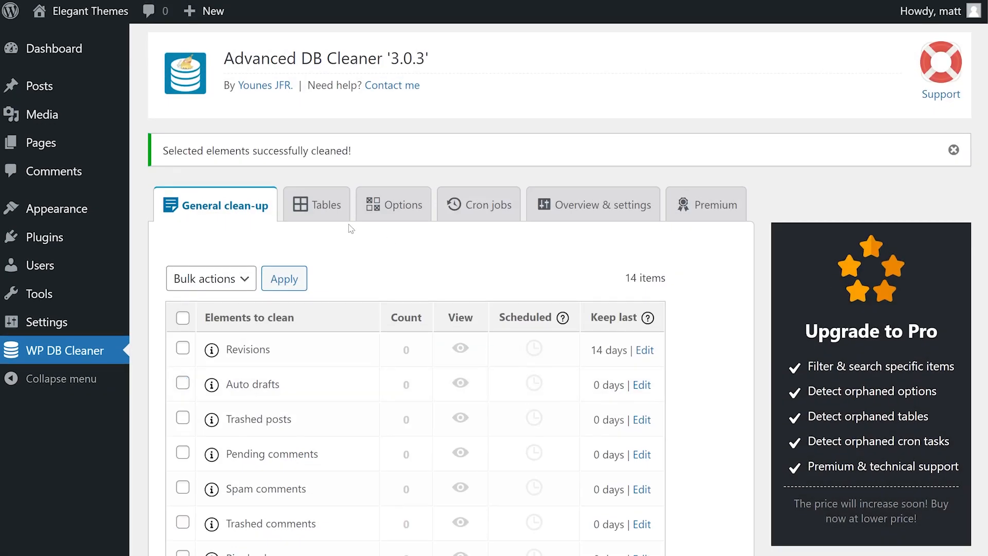
- Show the Tables list and scroll through the tables' row counts and sizes
left_click(317, 204)
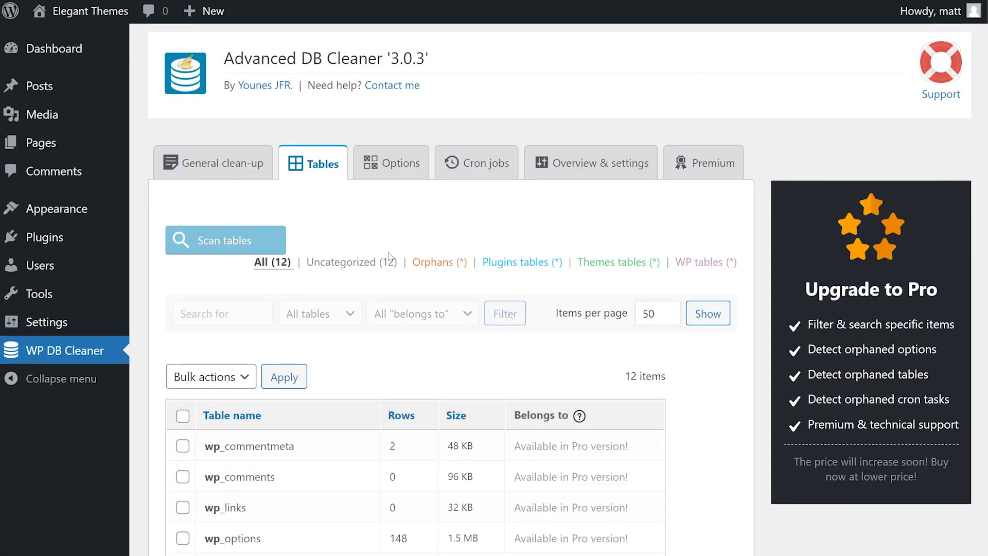
mouse_move(395, 254)
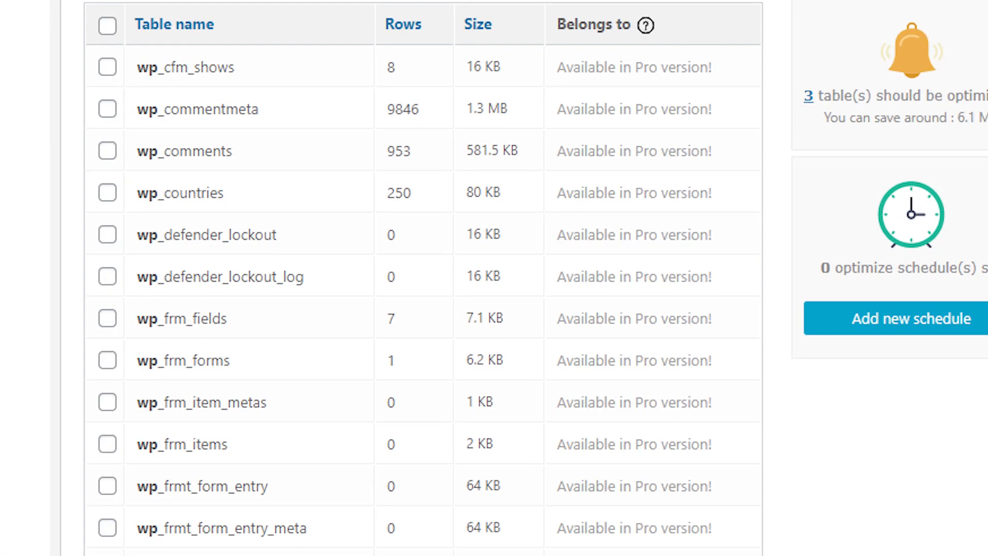
scroll("down", 3)
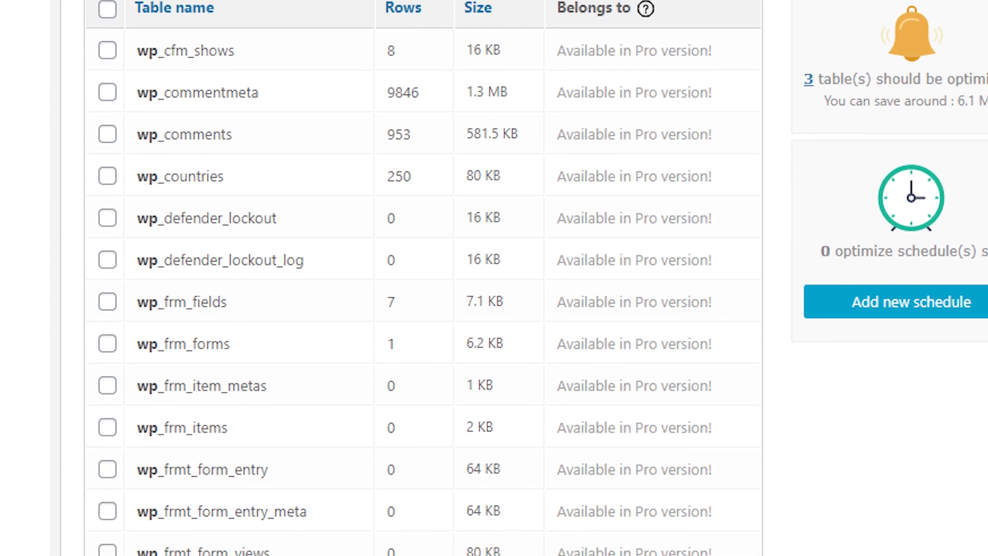
scroll("down", 3)
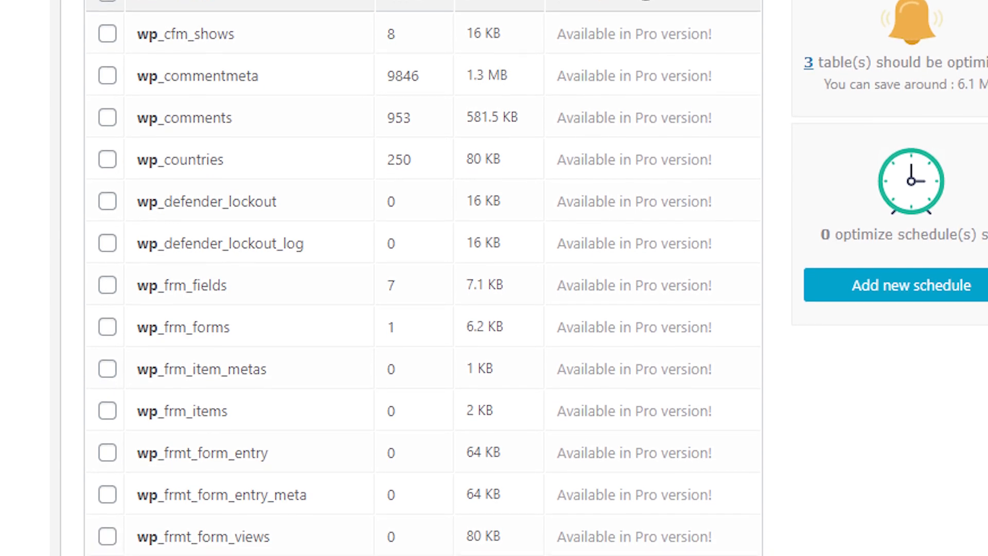
scroll("down", 3)
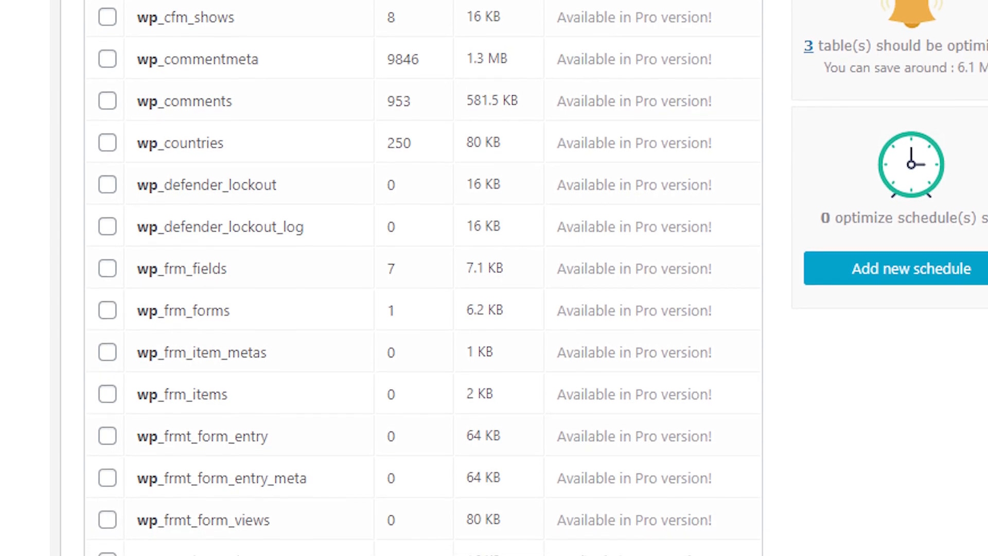
scroll("down", 3)
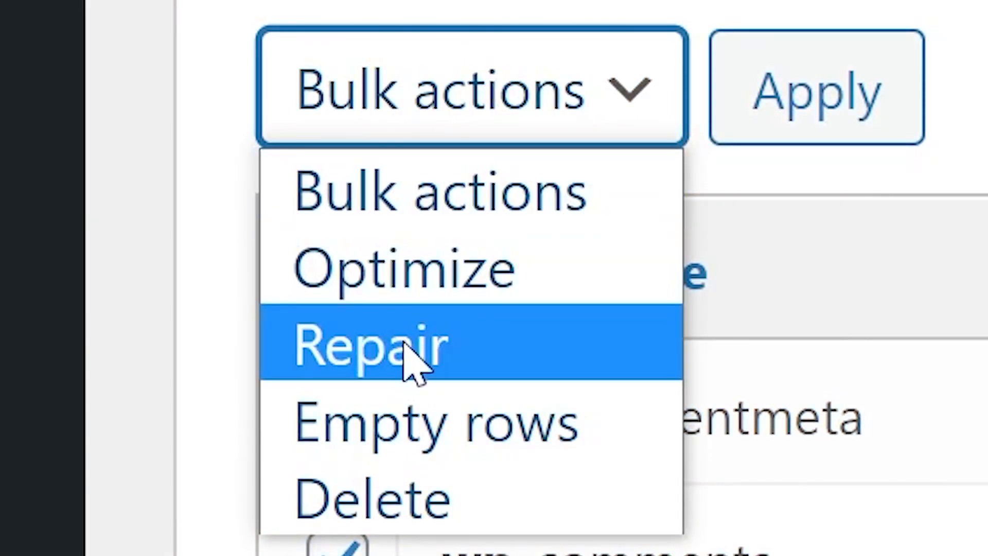
mouse_move(442, 384)
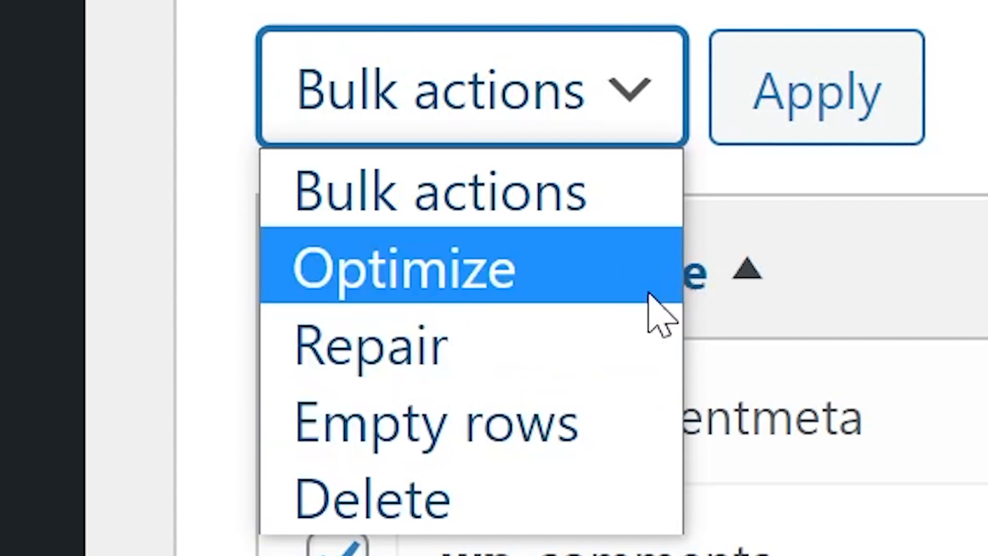
mouse_move(442, 498)
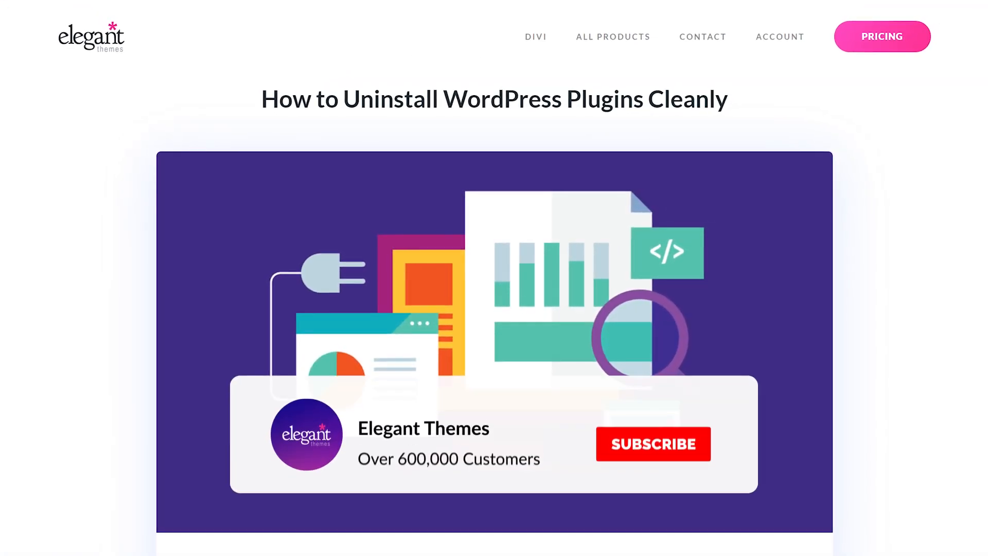
left_click(653, 443)
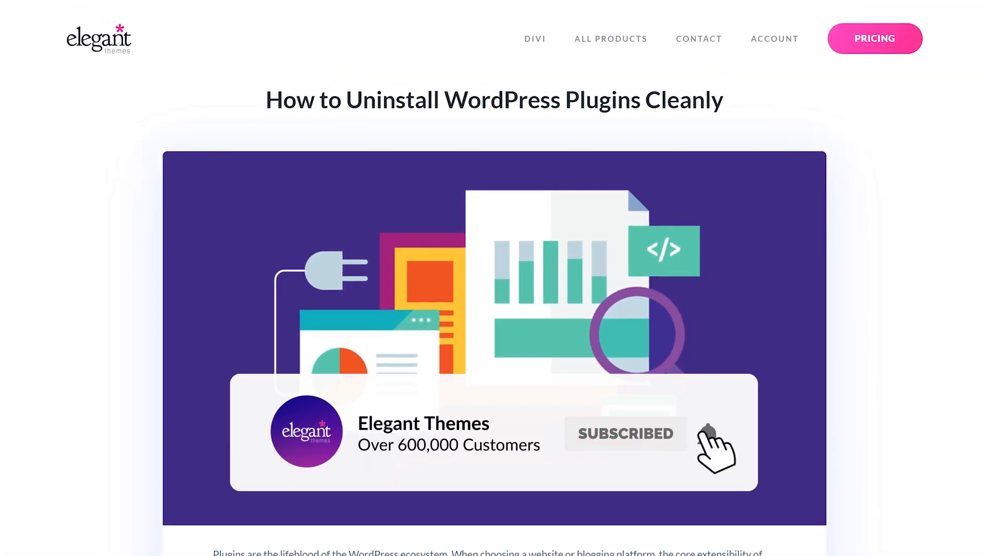
scroll("down", 3)
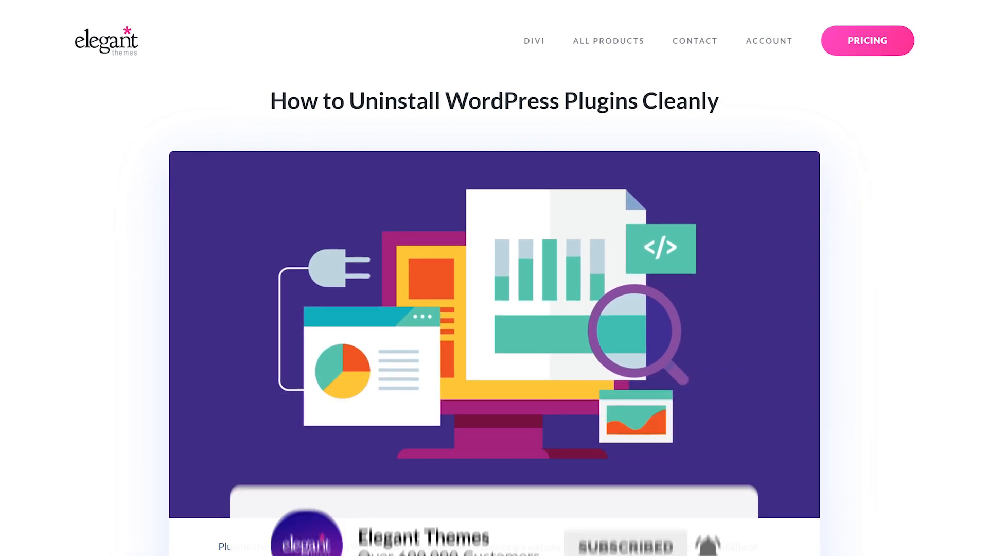